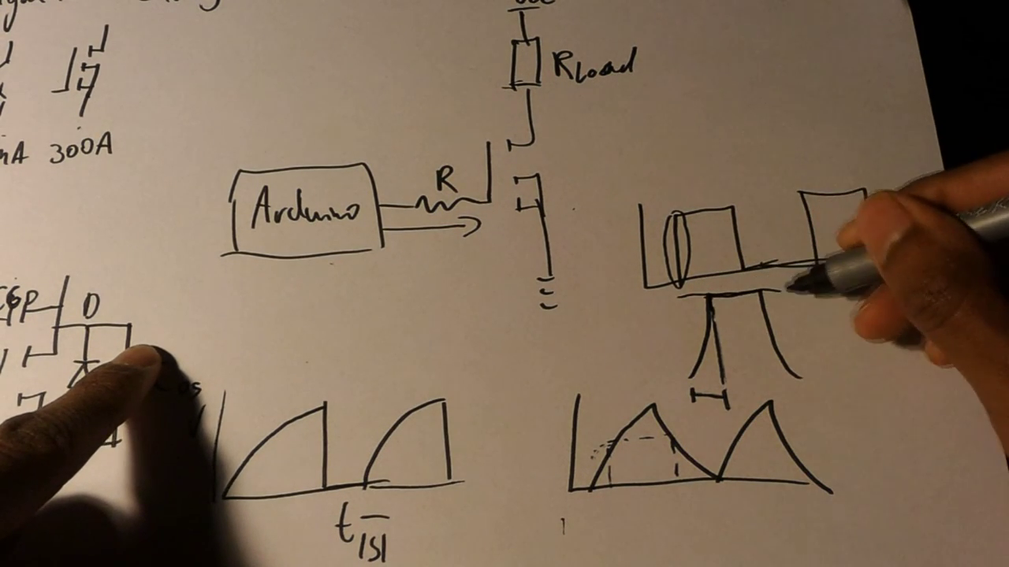
text(Vmax)
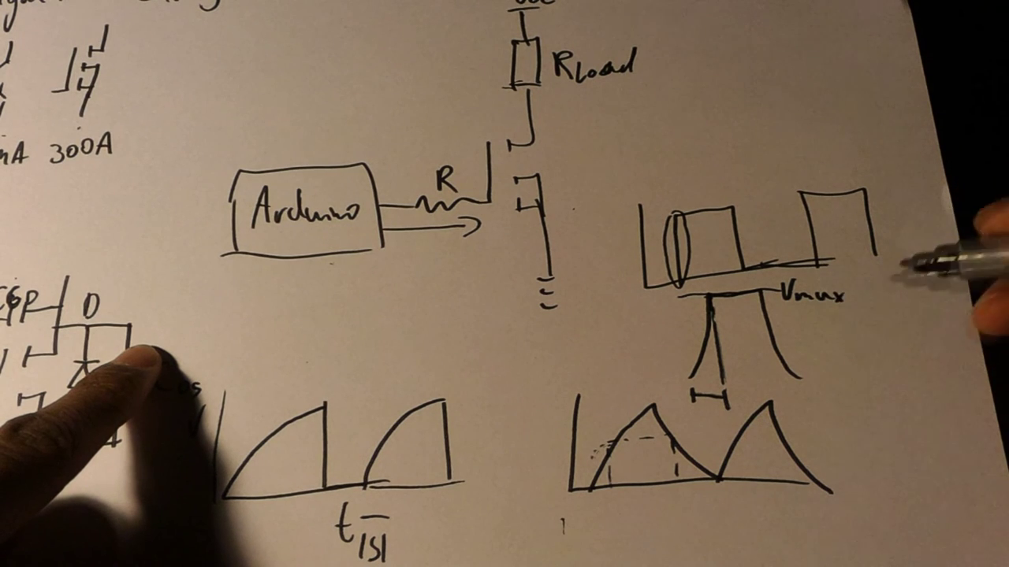